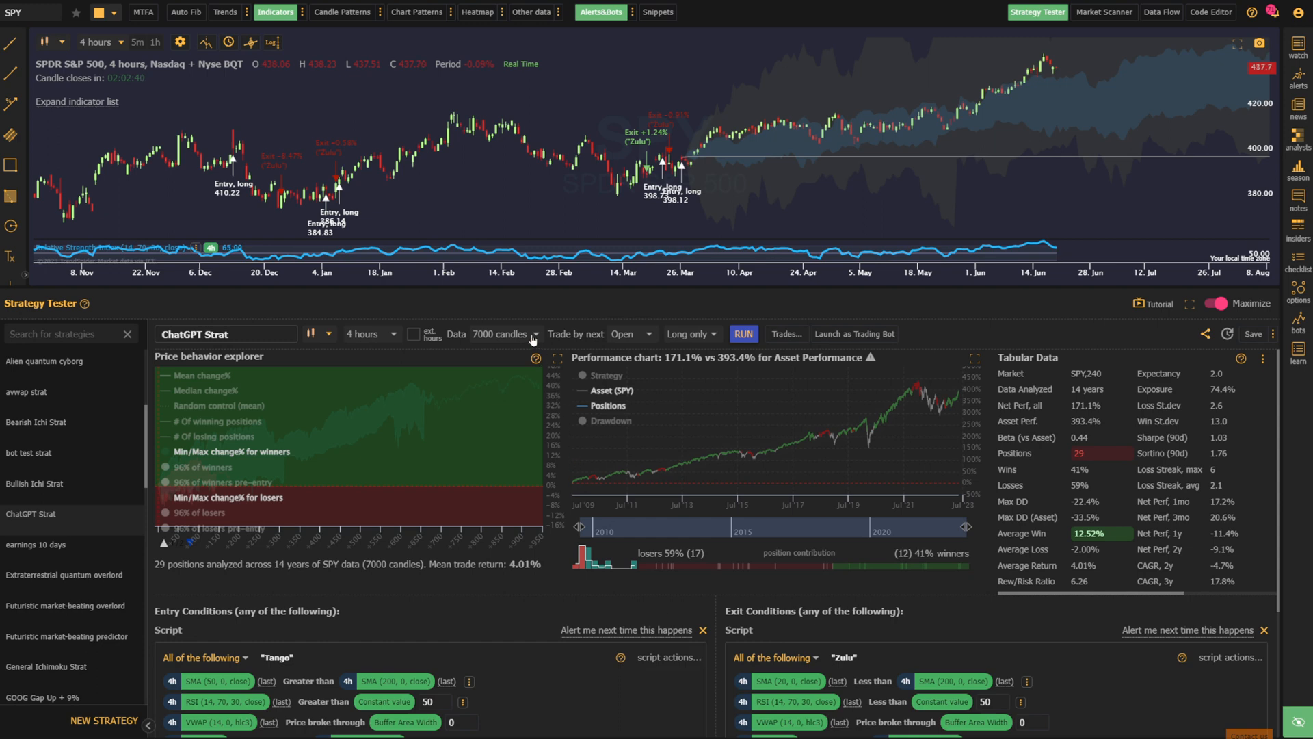
# - Shrink the backtest data set to 301 candles, then restore it to 7000 candles
pyautogui.click(507, 335)
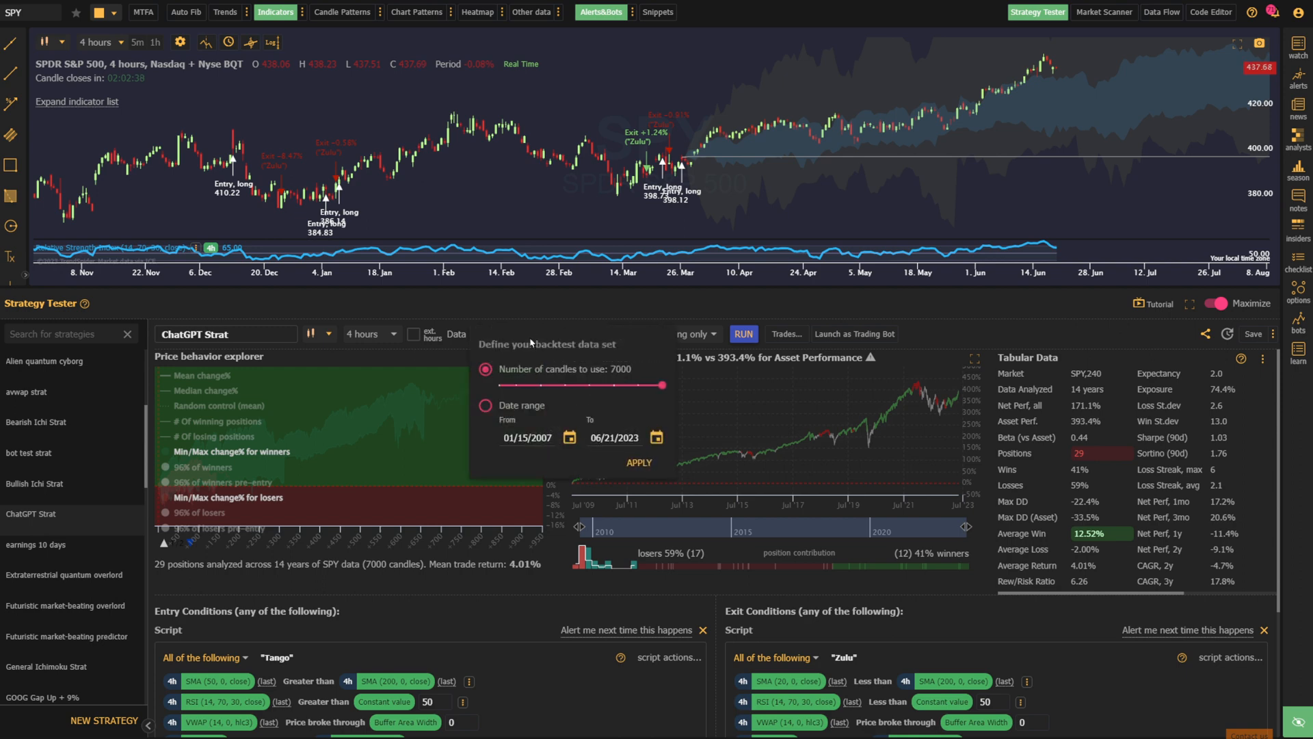
pyautogui.moveTo(533, 341)
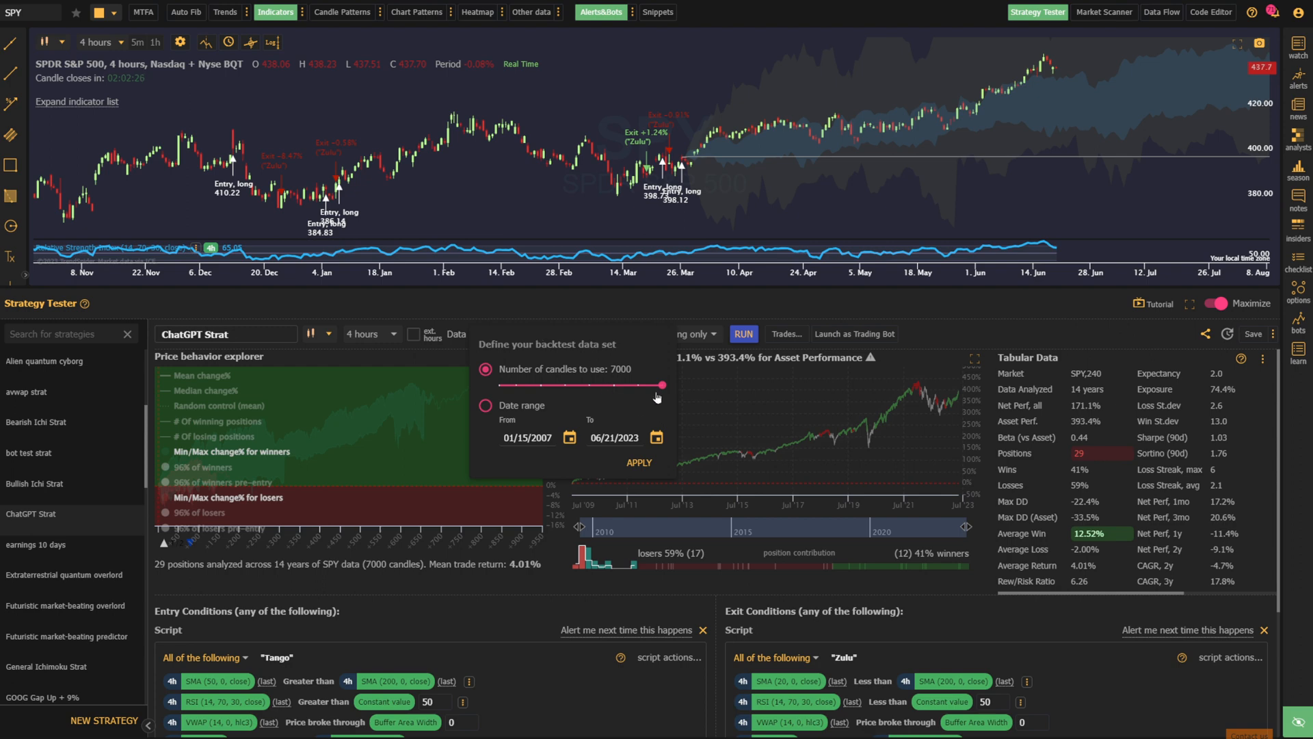
pyautogui.moveTo(662, 385); pyautogui.dragTo(498, 386)
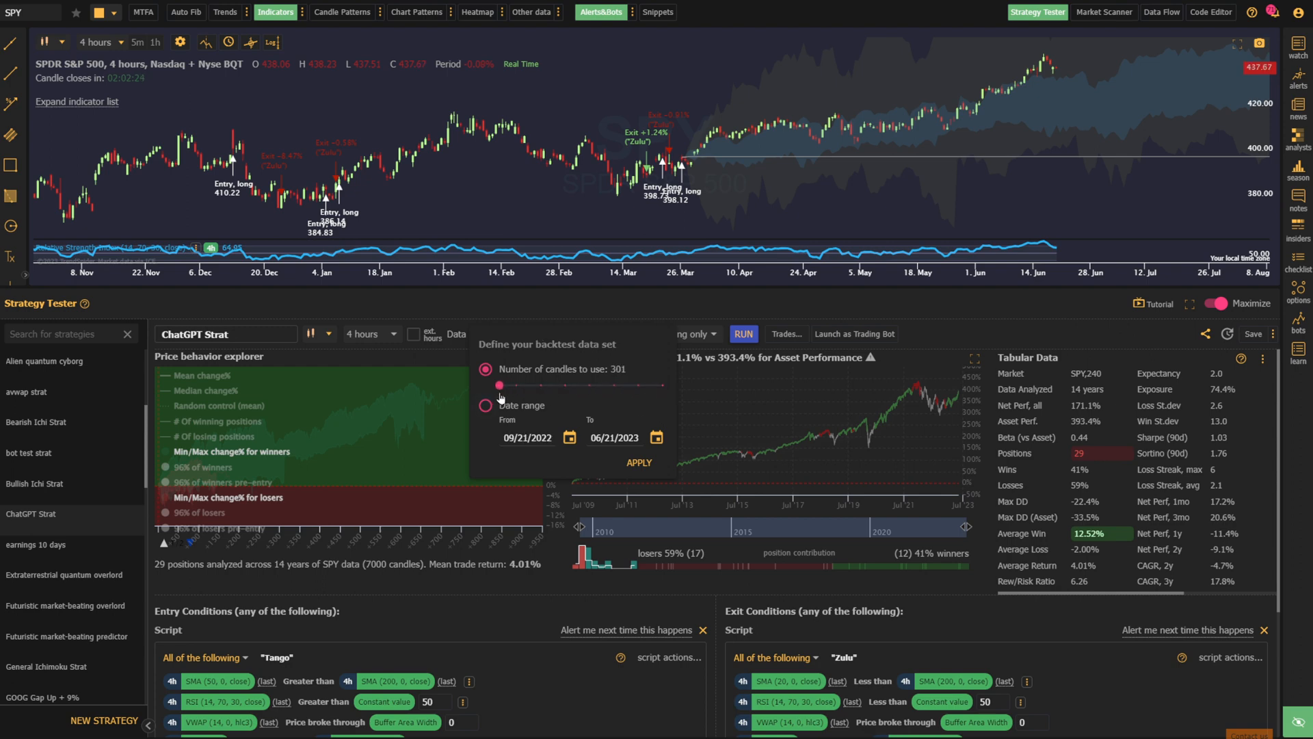
pyautogui.moveTo(500, 385); pyautogui.dragTo(663, 385)
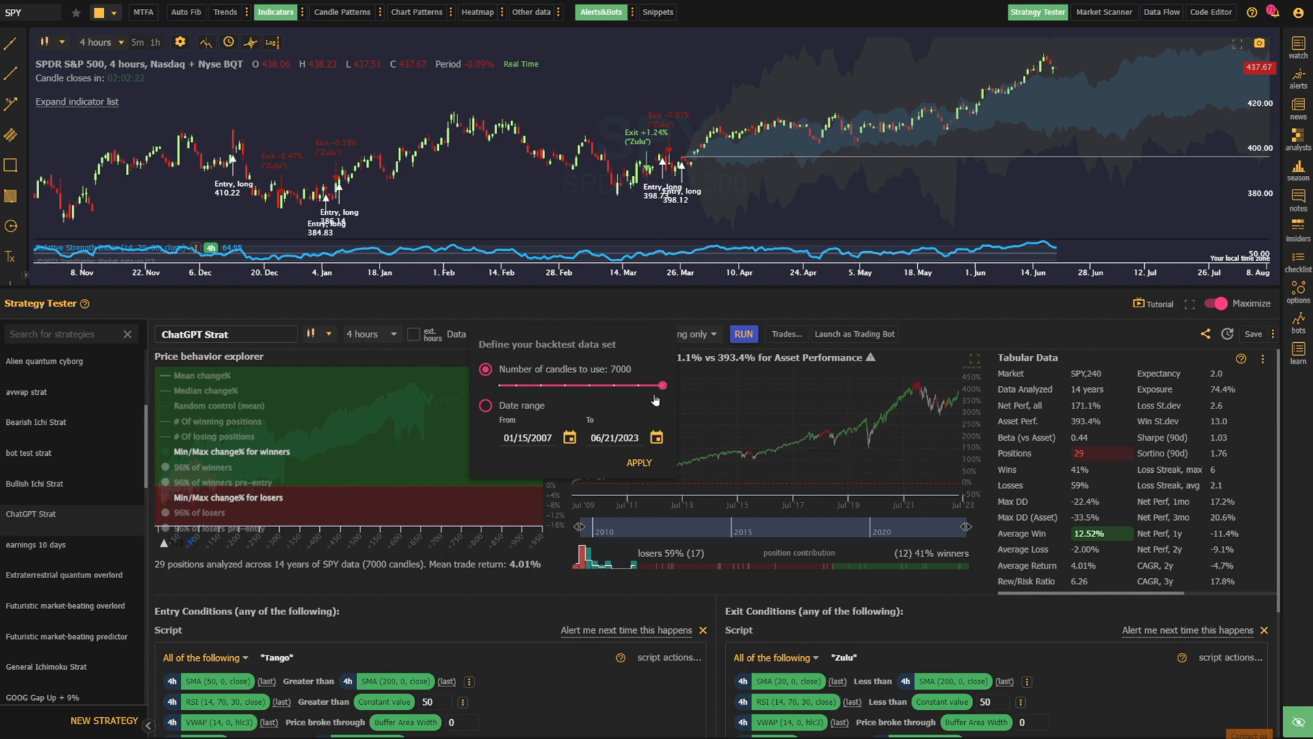
pyautogui.moveTo(542, 406)
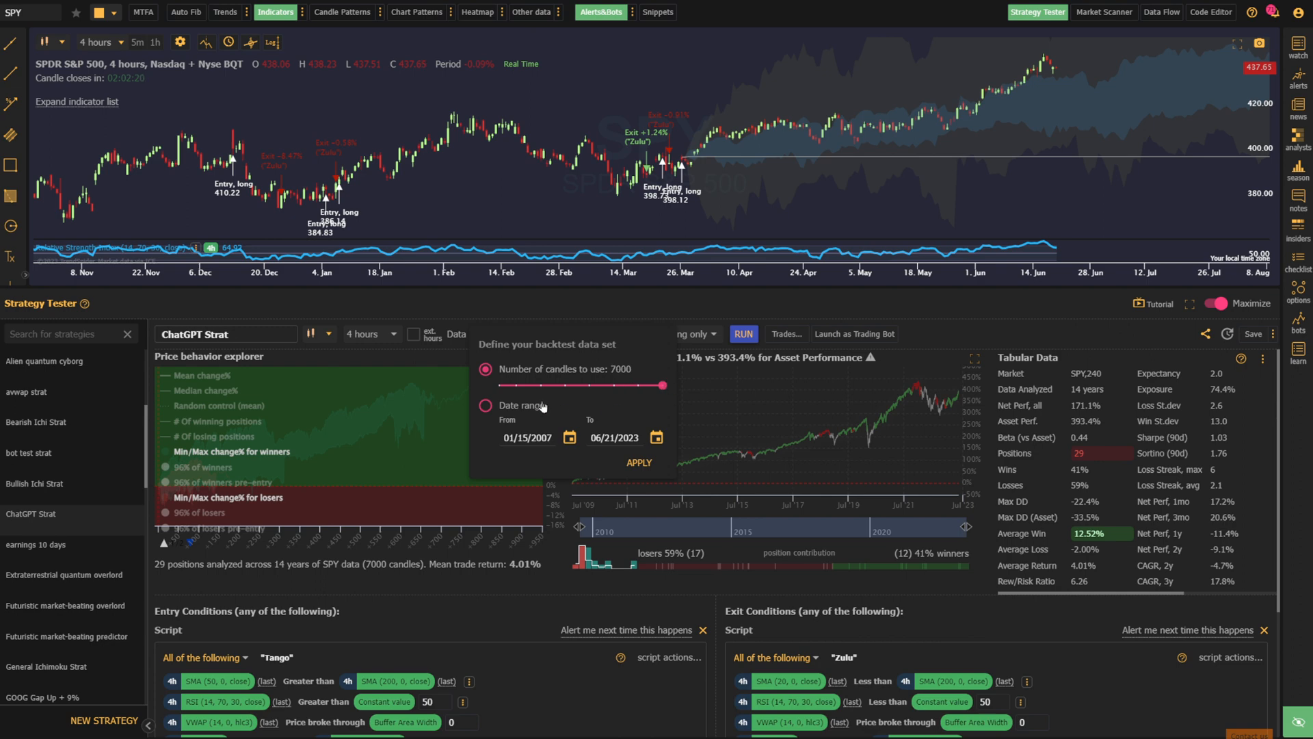
# - Switch the backtest data to a date range, 01/15/2009 to 06/21/2020 (4871 candles)
pyautogui.click(486, 406)
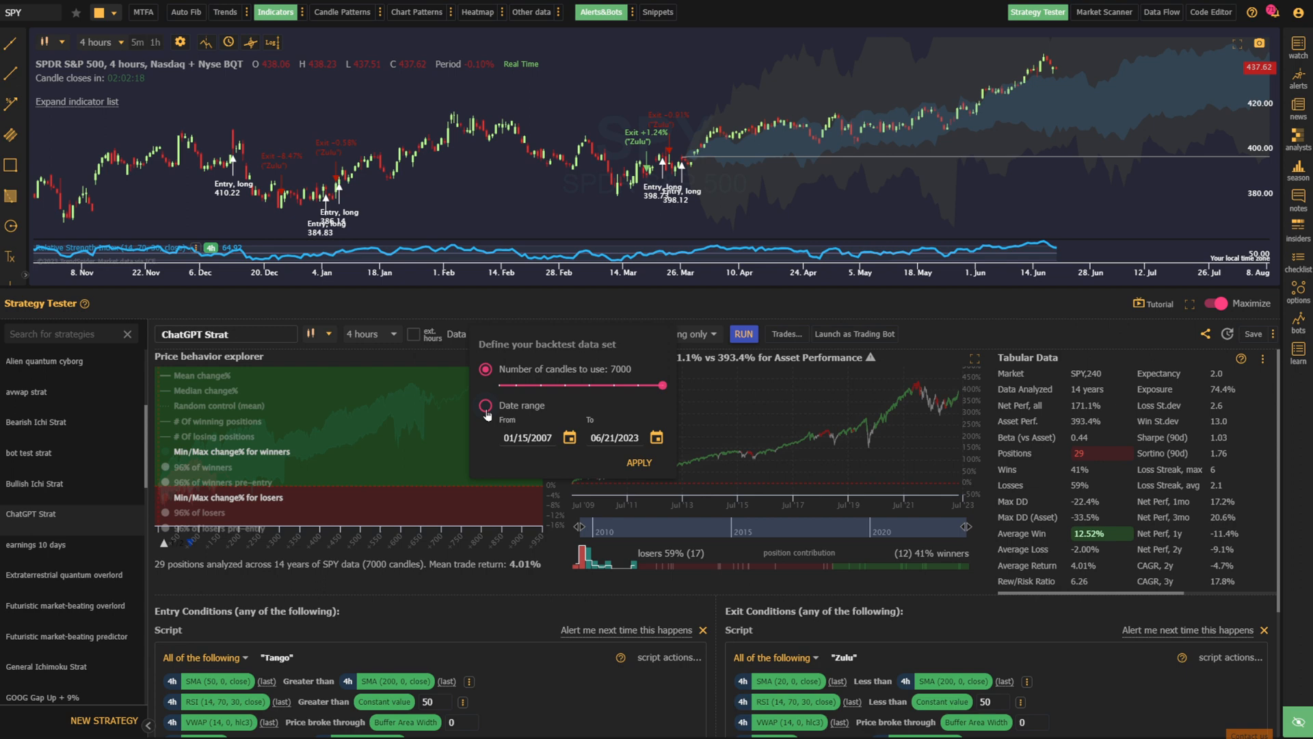
pyautogui.click(485, 406)
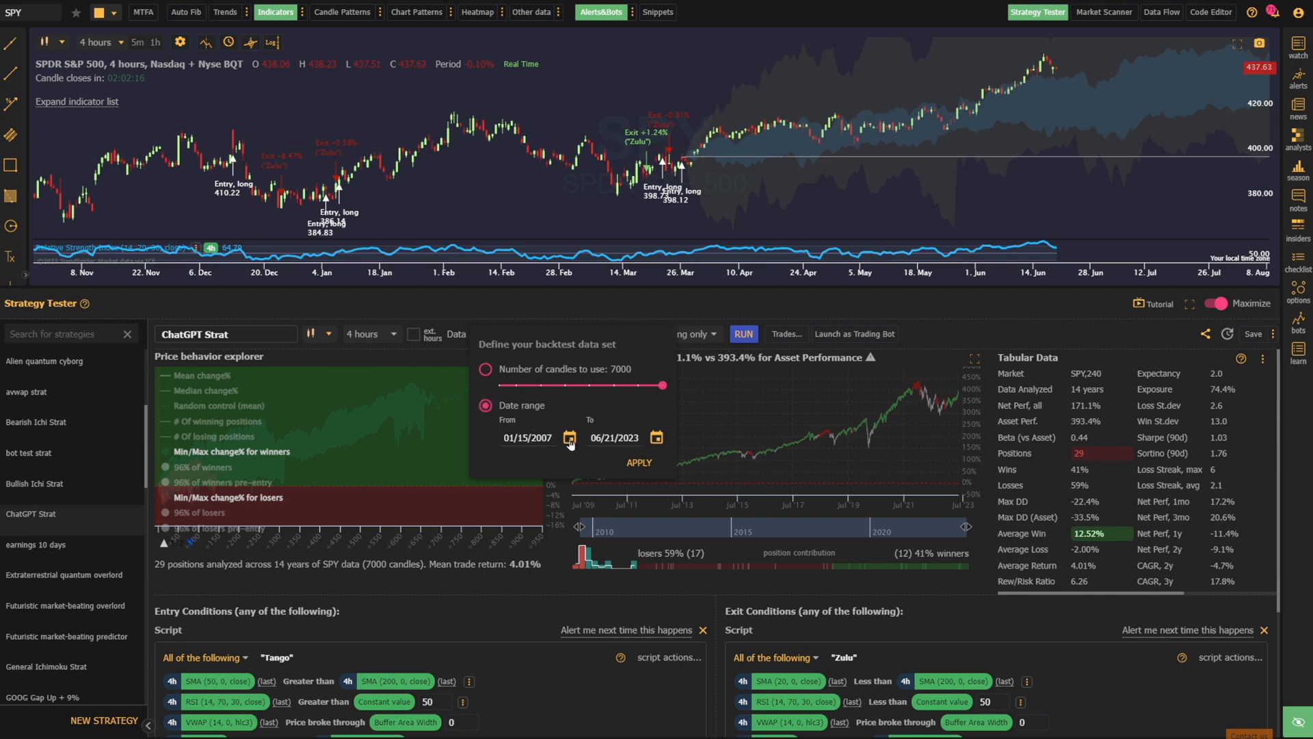
pyautogui.click(570, 437)
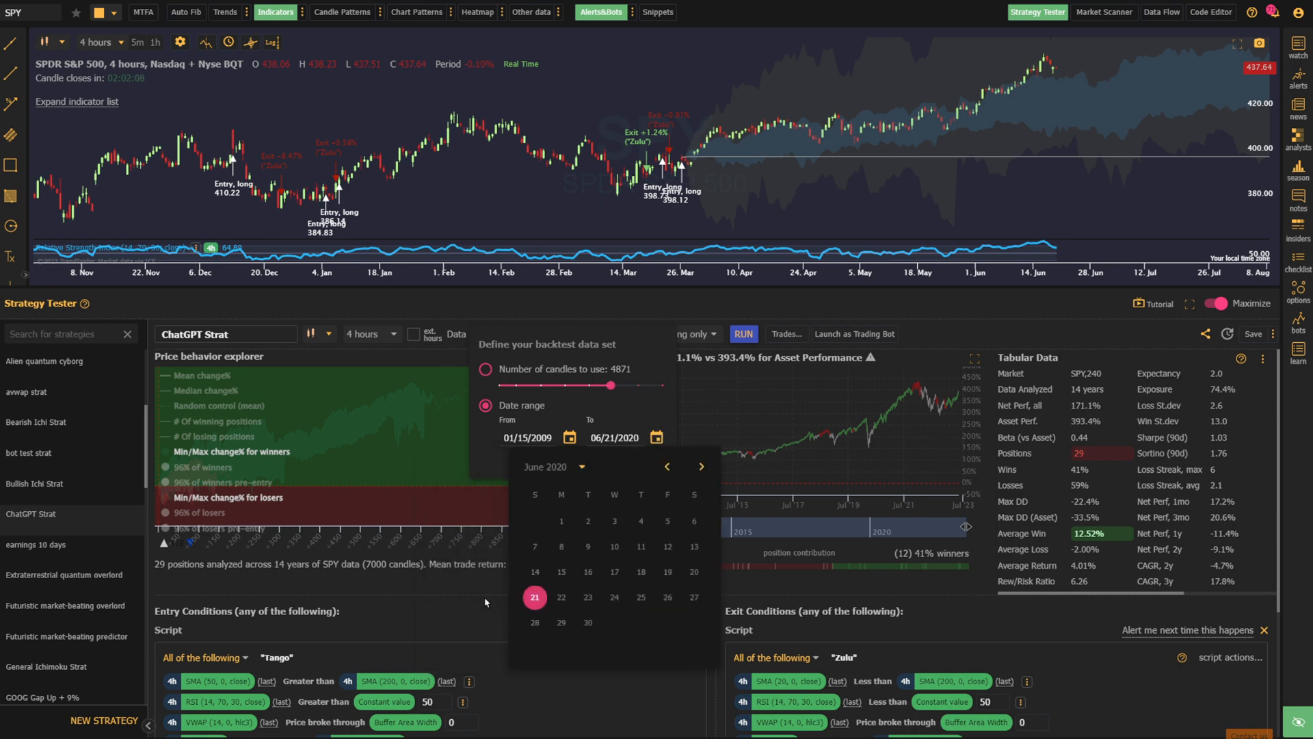
pyautogui.click(483, 584)
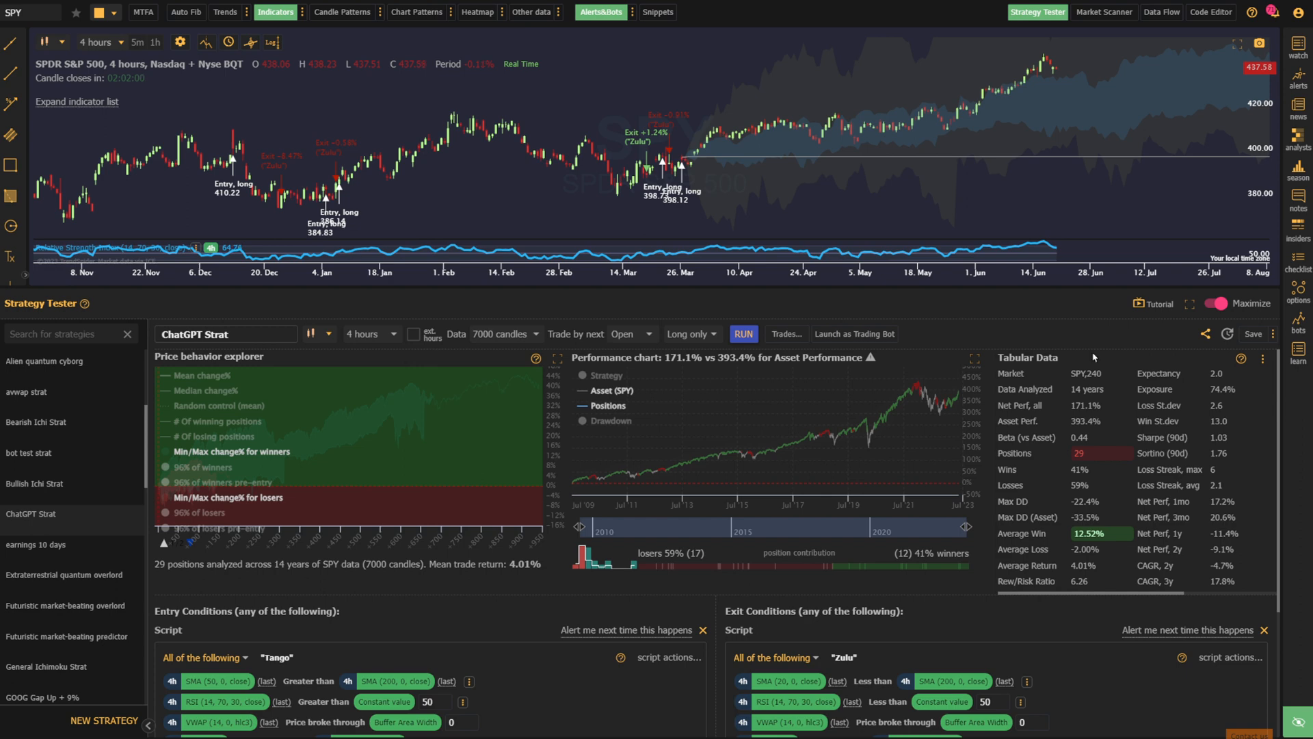
pyautogui.moveTo(1094, 358)
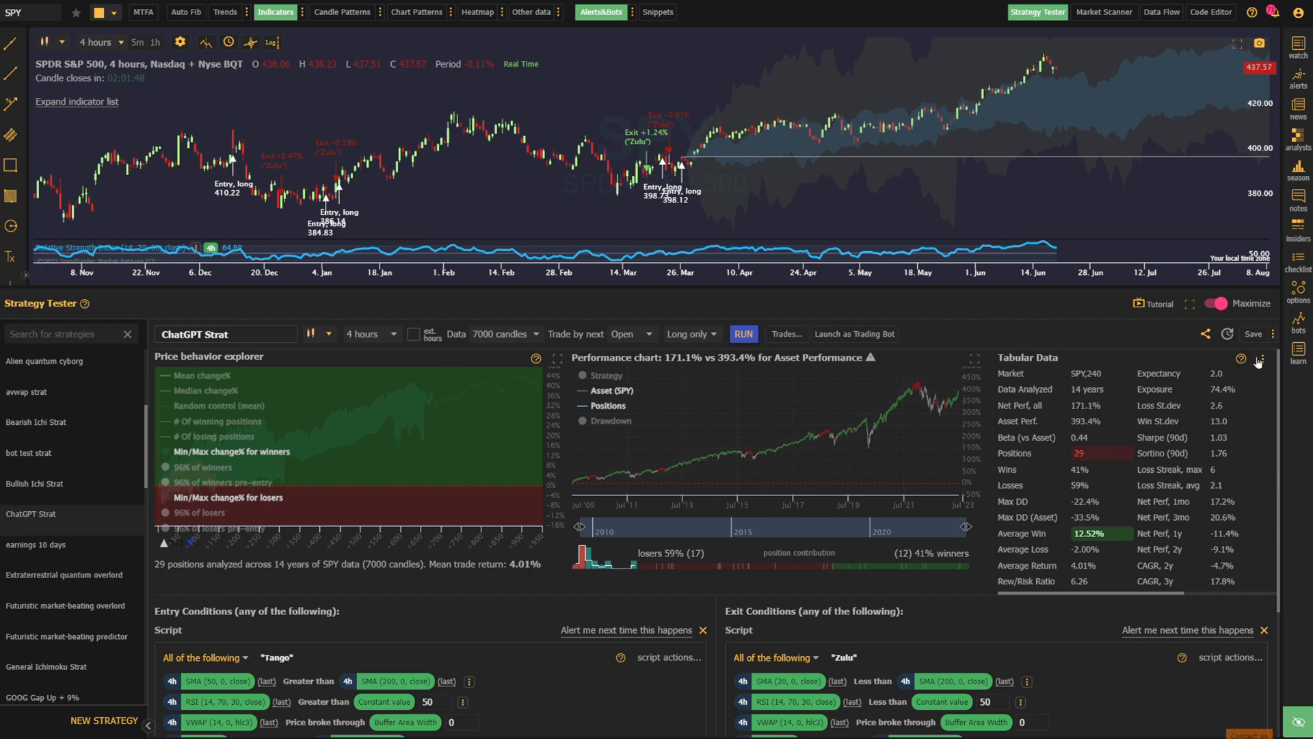
pyautogui.click(1258, 357)
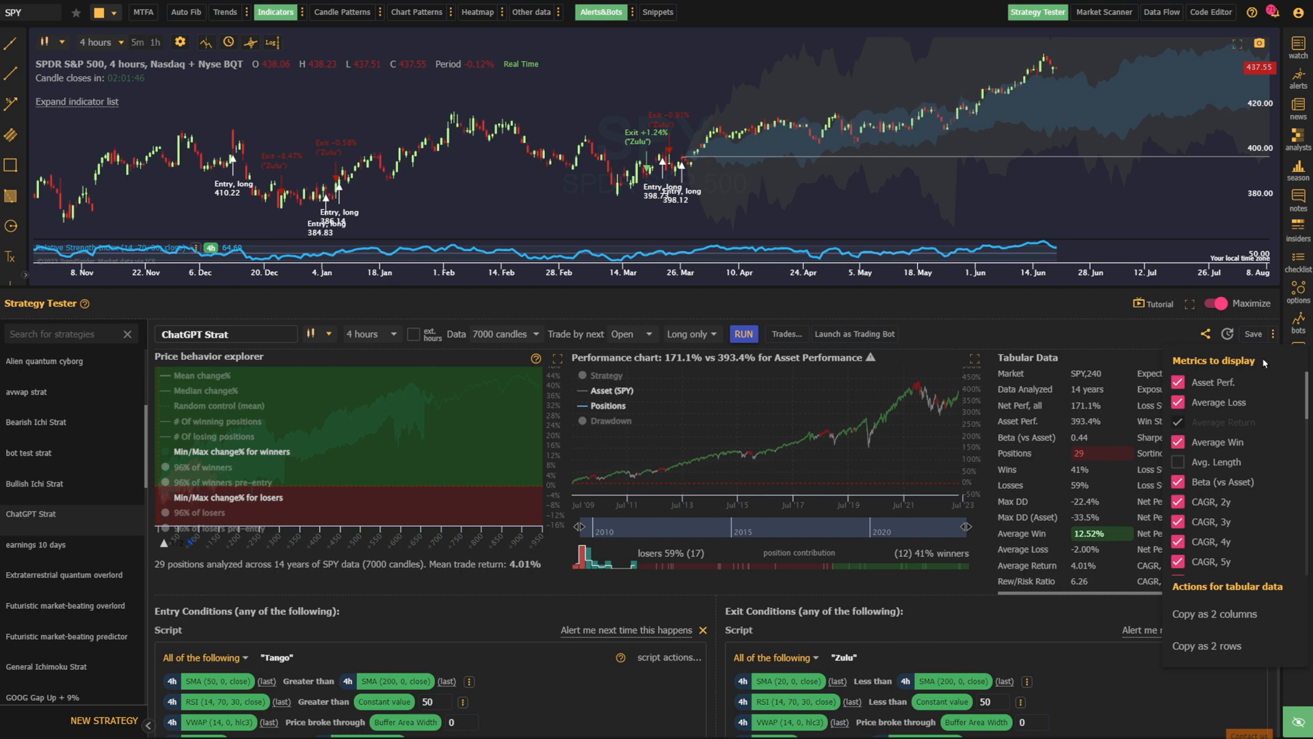
pyautogui.moveTo(1247, 404)
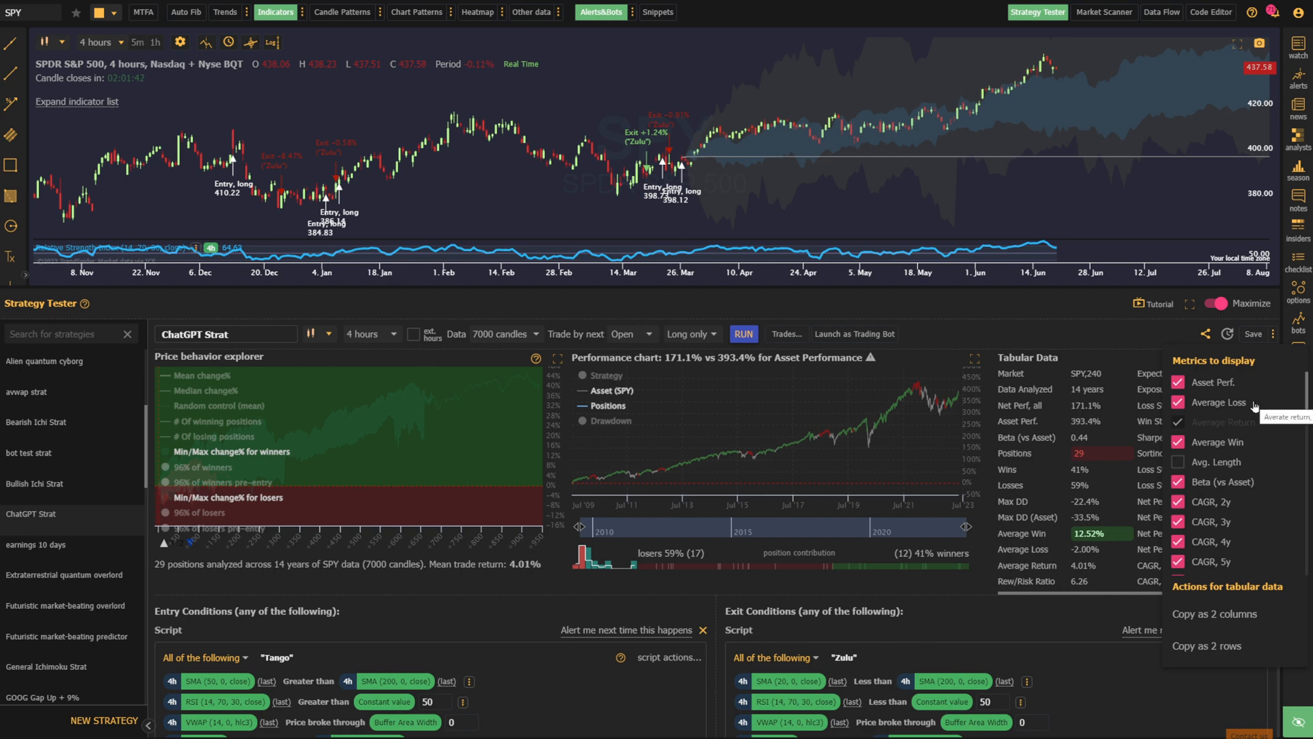
pyautogui.scroll(-3)
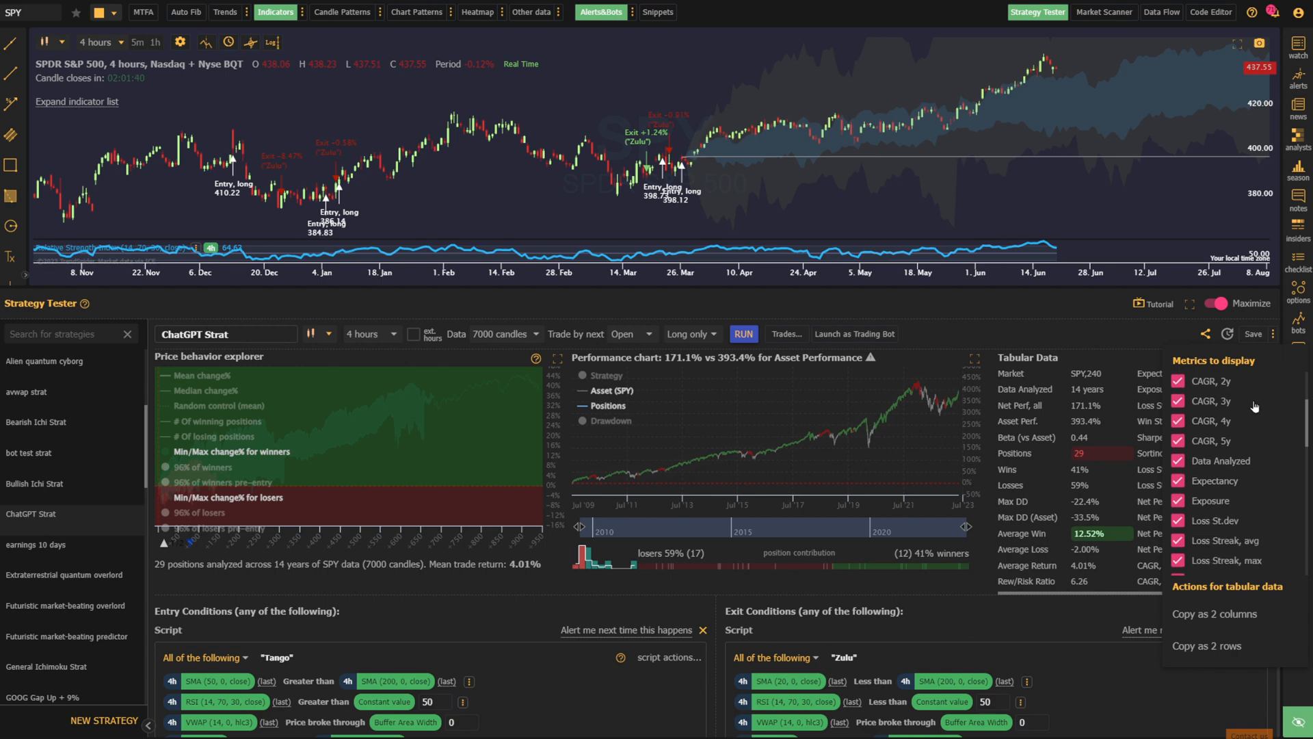
pyautogui.scroll(-3)
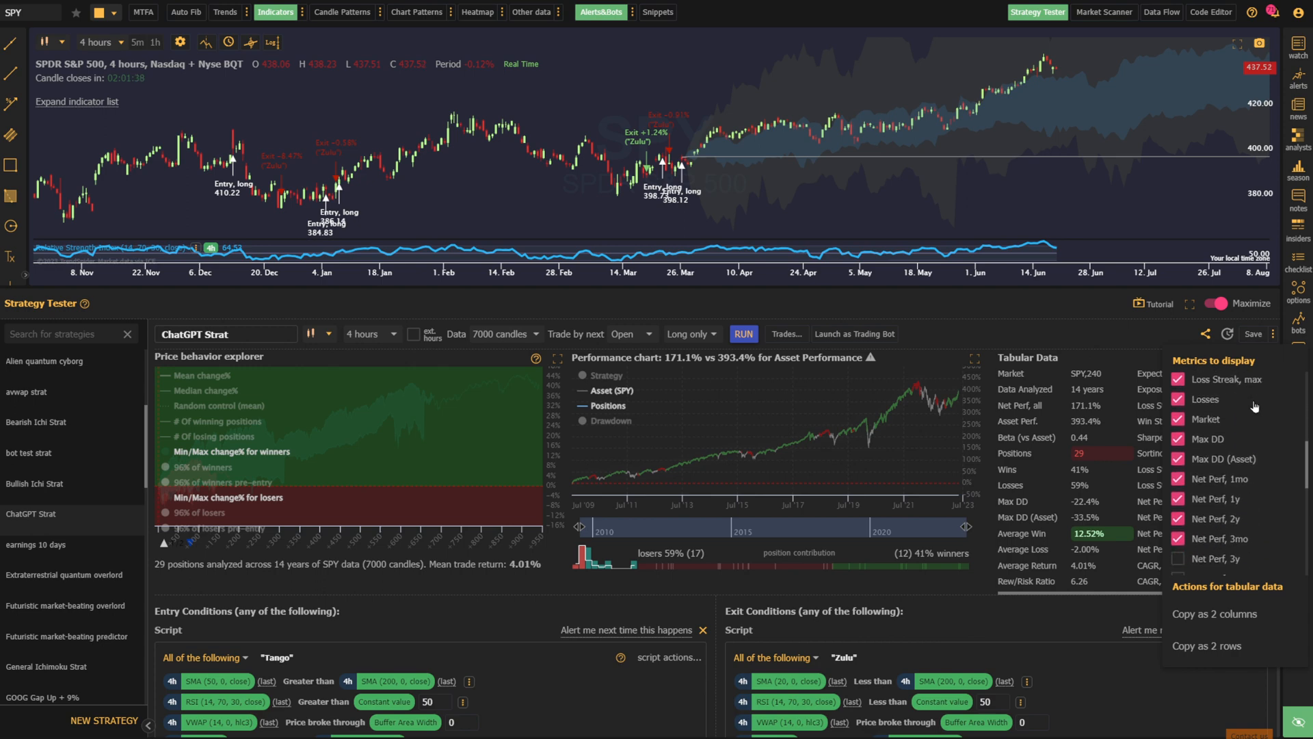
pyautogui.scroll(-3)
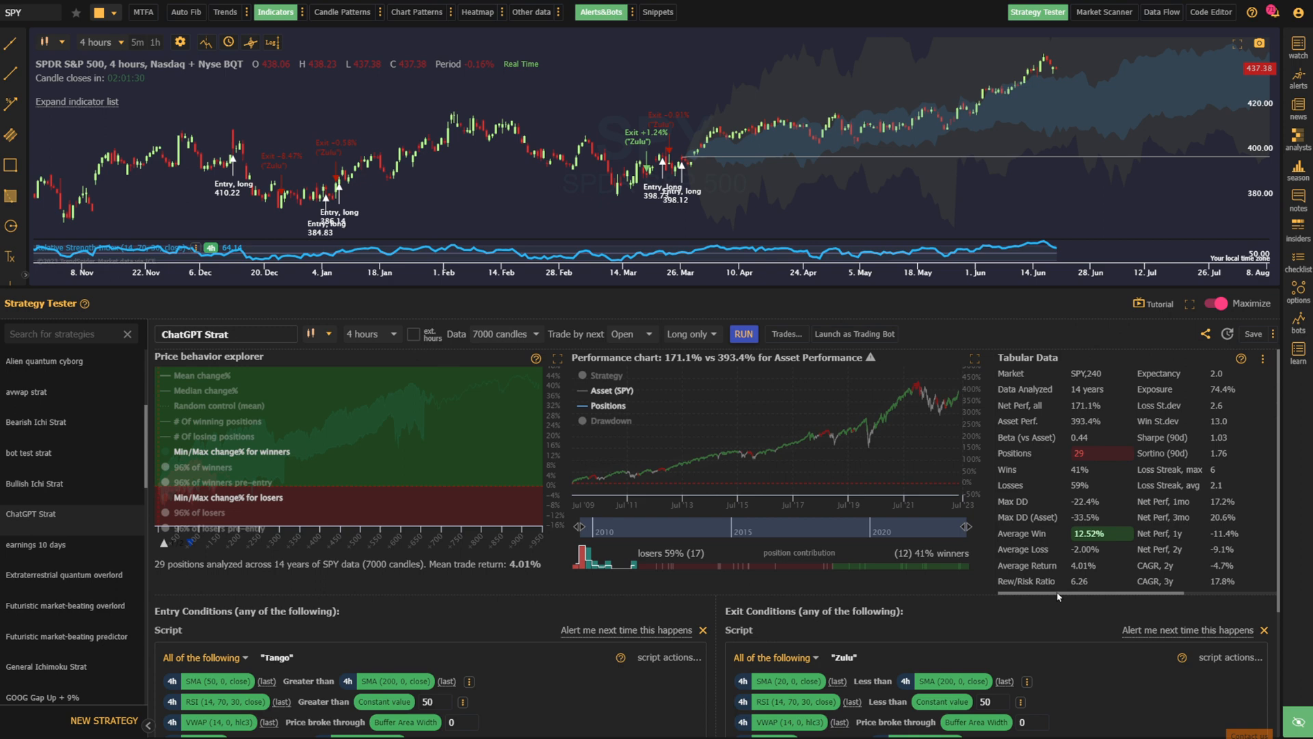
pyautogui.hscroll(3)
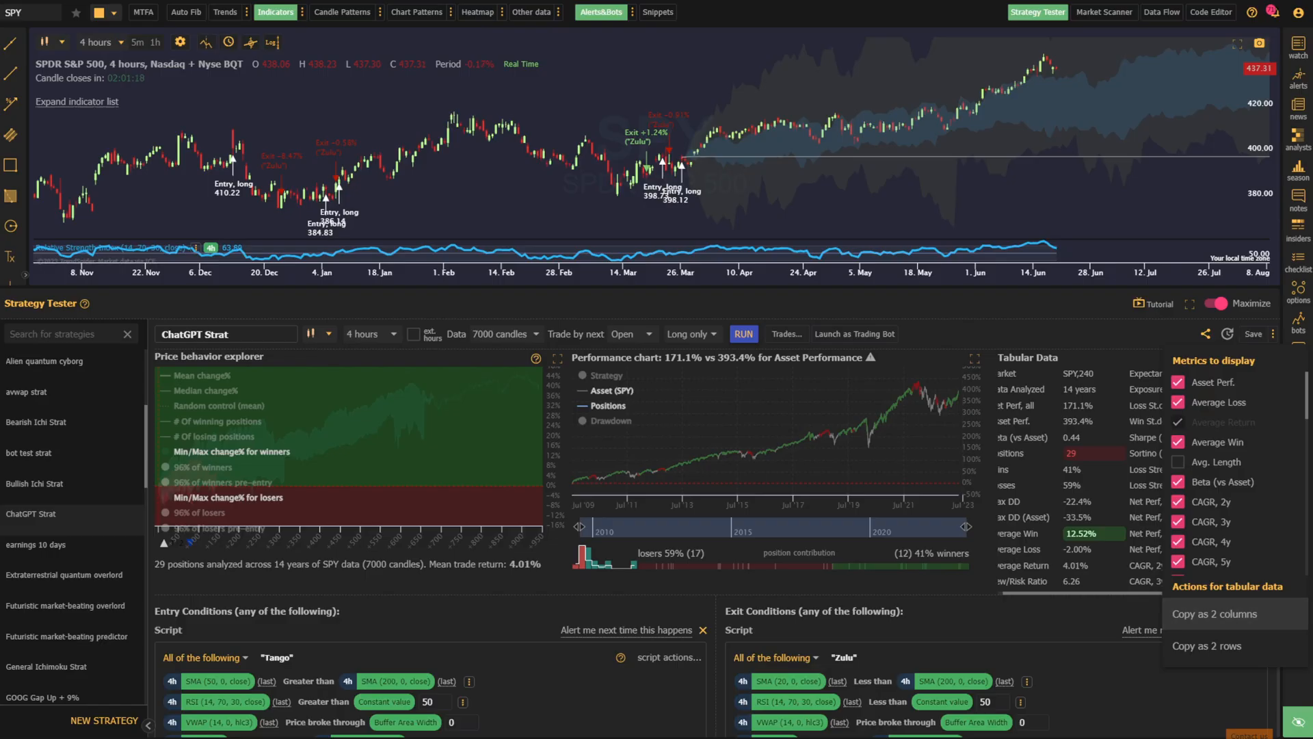
pyautogui.scroll(-3)
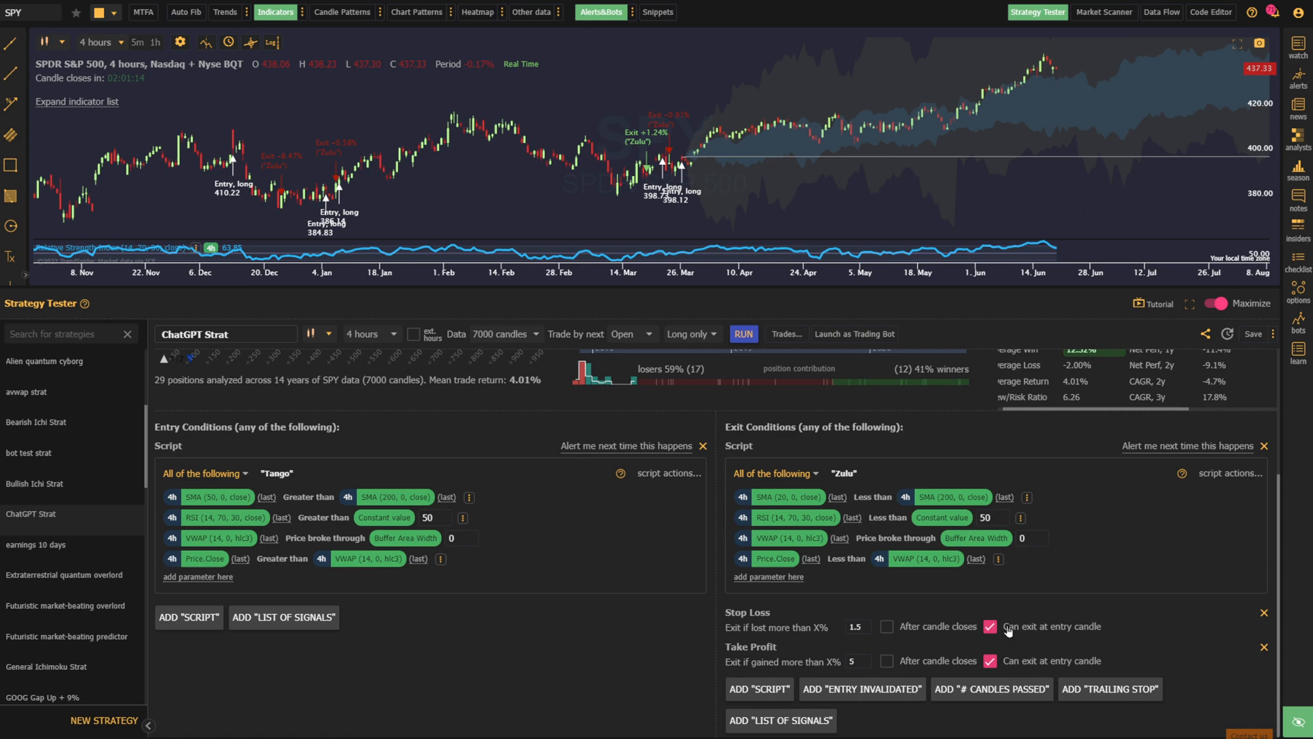
pyautogui.moveTo(1004, 665)
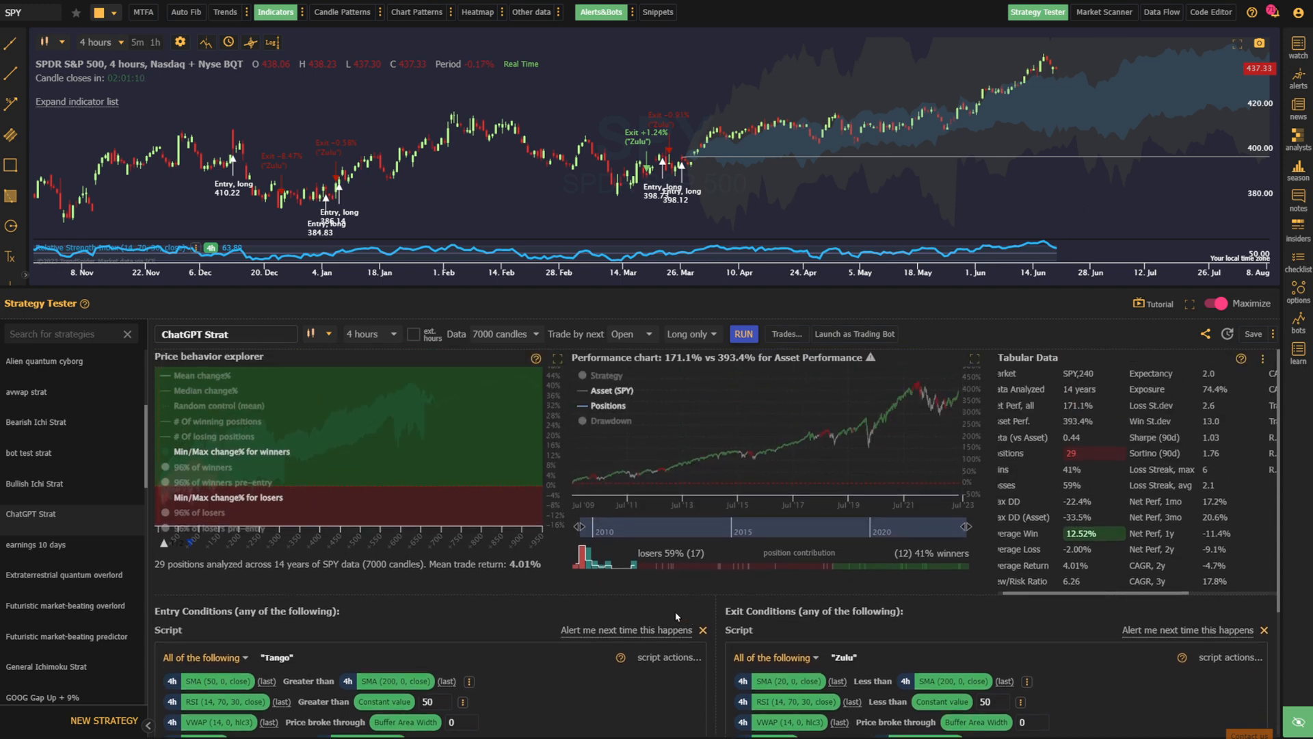
pyautogui.moveTo(633, 581)
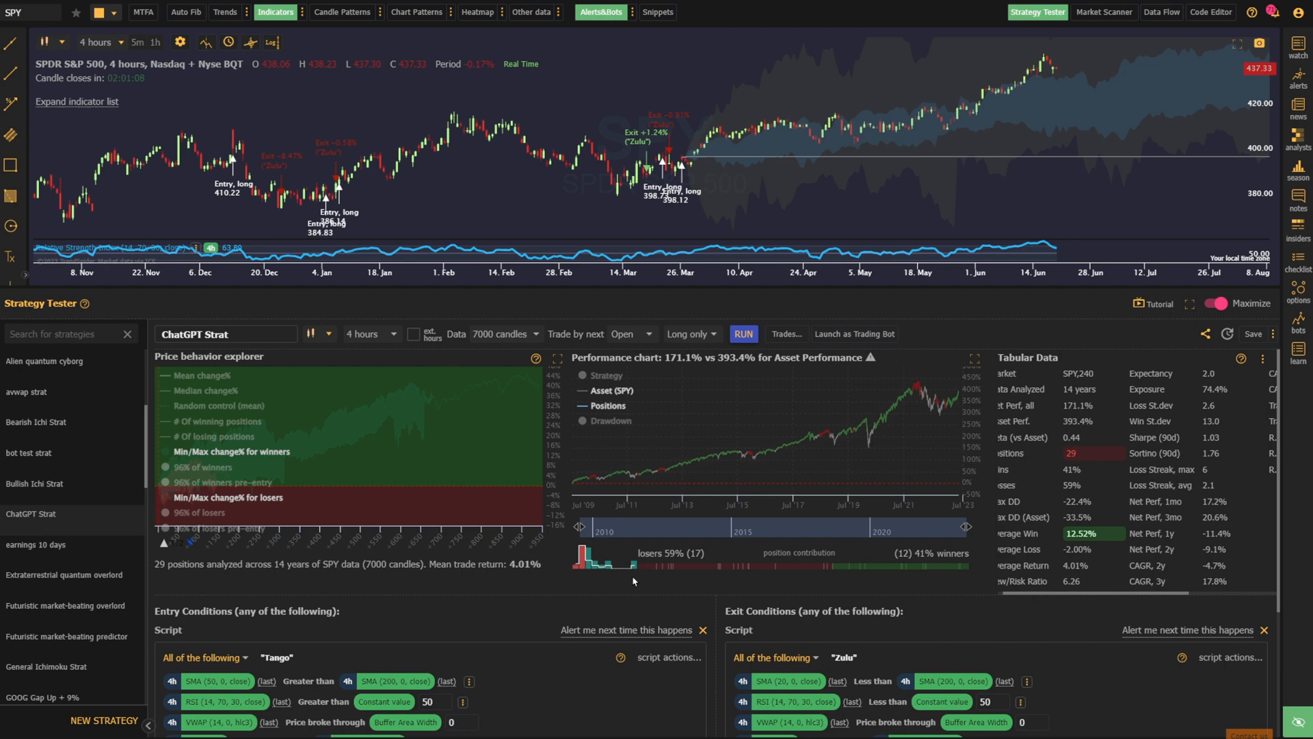
pyautogui.moveTo(710, 578)
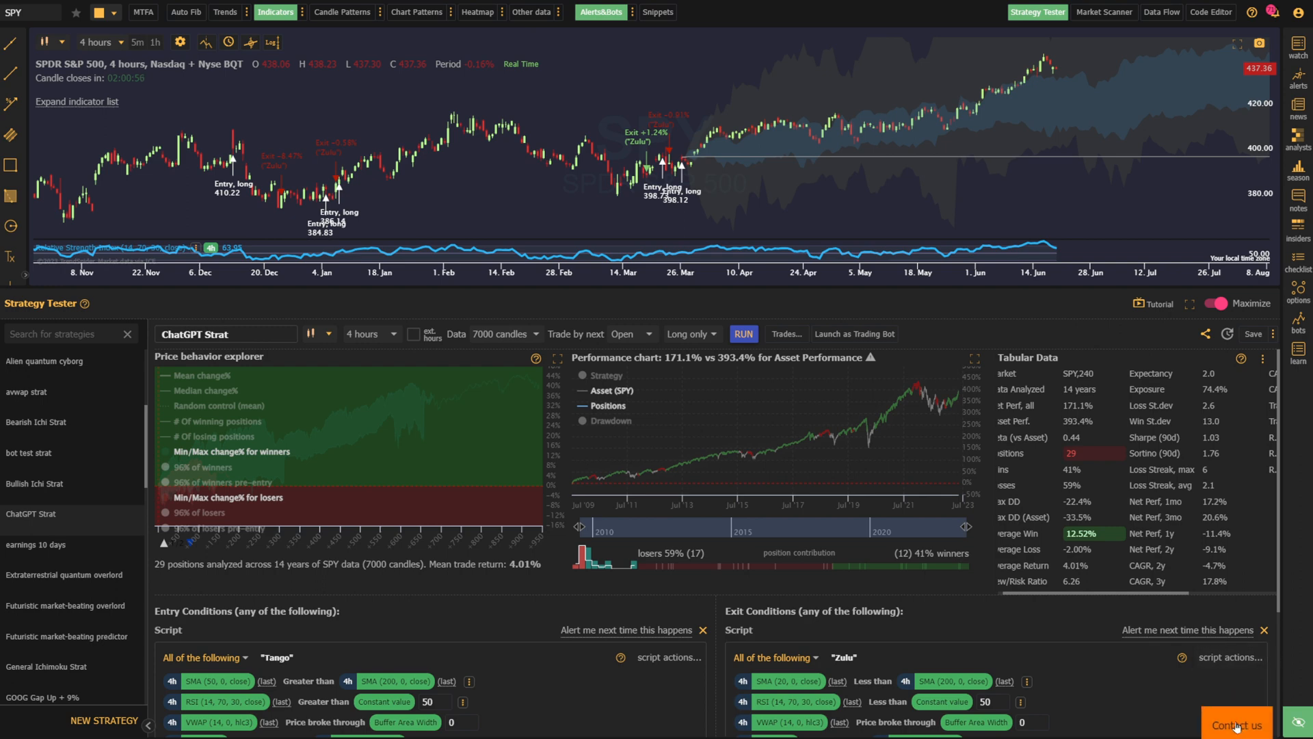
# - Open the Contact Us support chat panel from the bottom-right button
pyautogui.click(1236, 724)
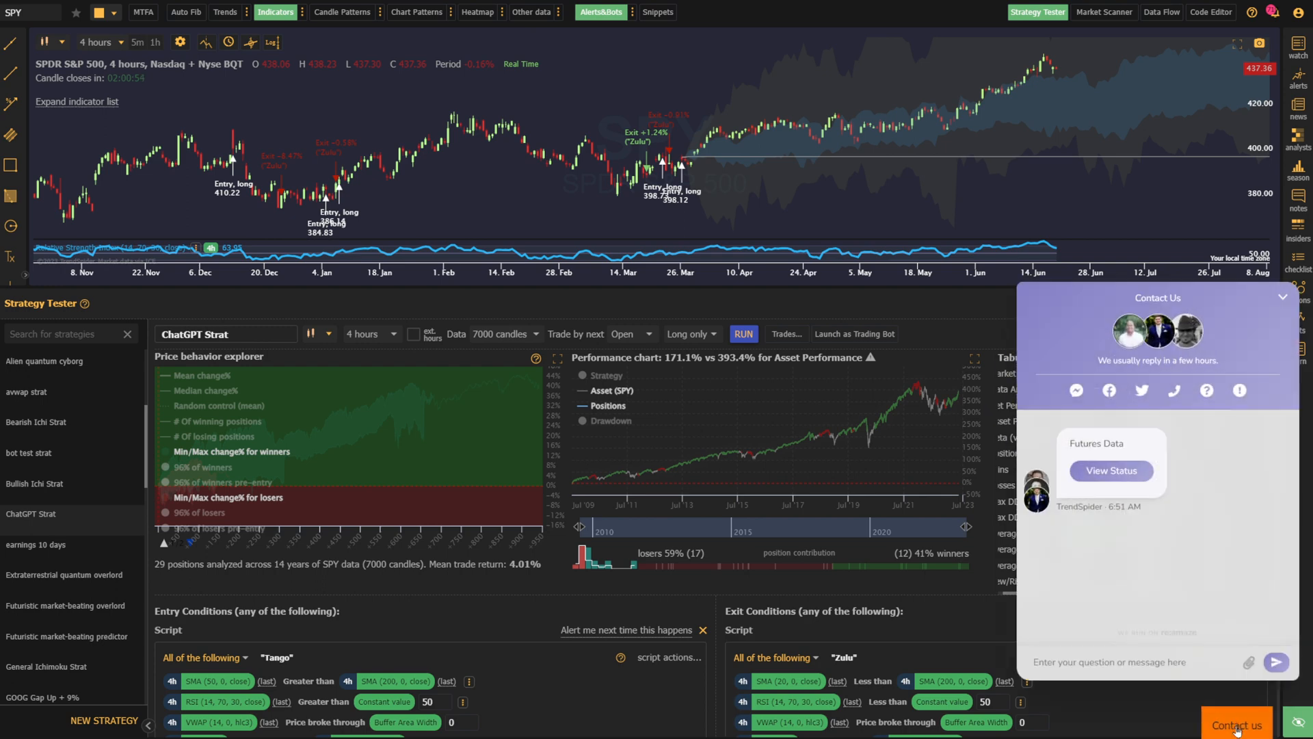